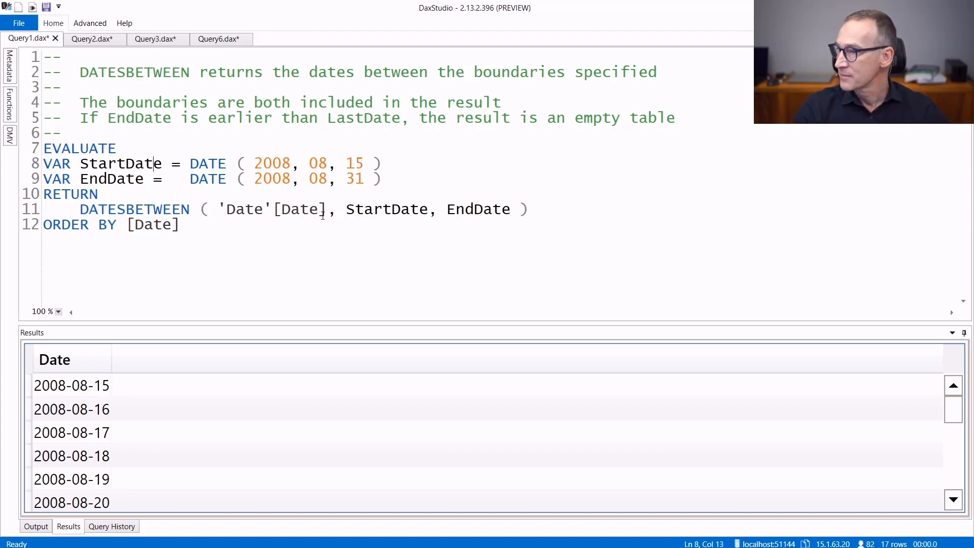
Step: Review the fixed-boundary results, then the Query2.dax BLANK boundary example
{"action": "left_click", "coordinate": [126, 165]}
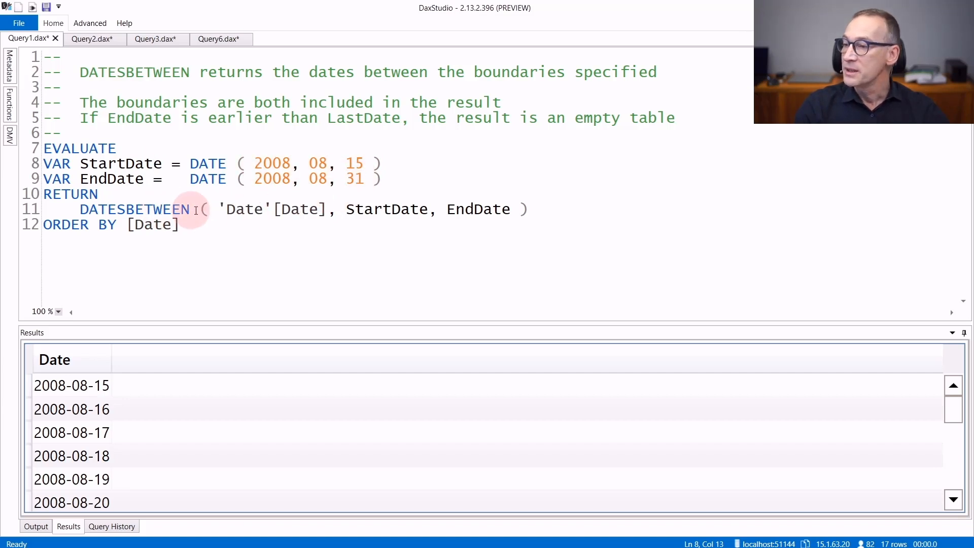
{"action": "left_click_drag", "start_coordinate": [223, 209], "coordinate": [328, 209]}
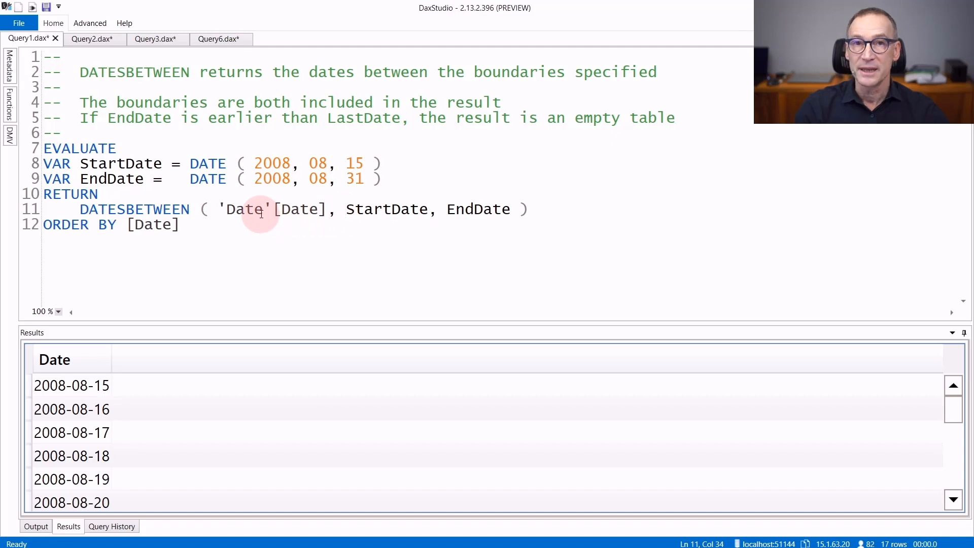
{"action": "mouse_move", "coordinate": [481, 210]}
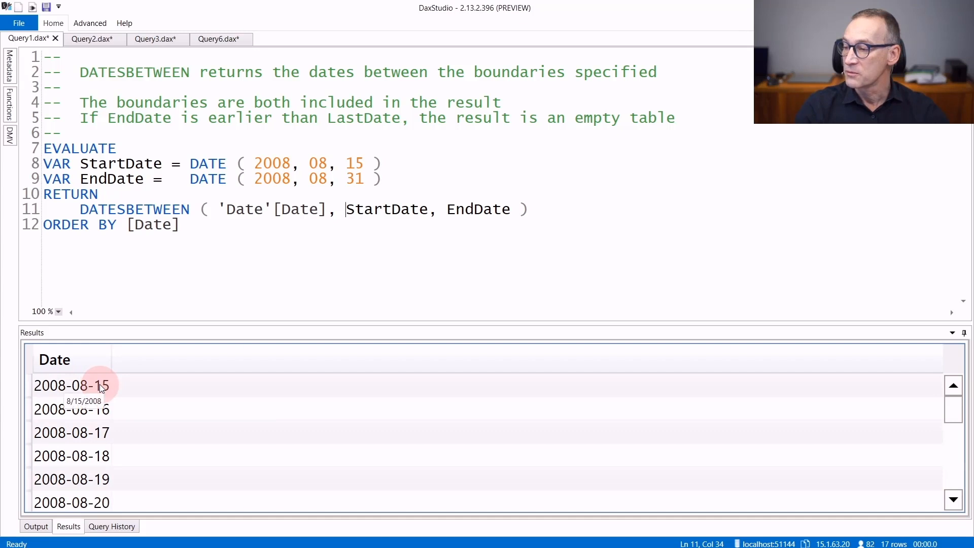
{"action": "scroll", "scroll_direction": "down", "scroll_amount": 3}
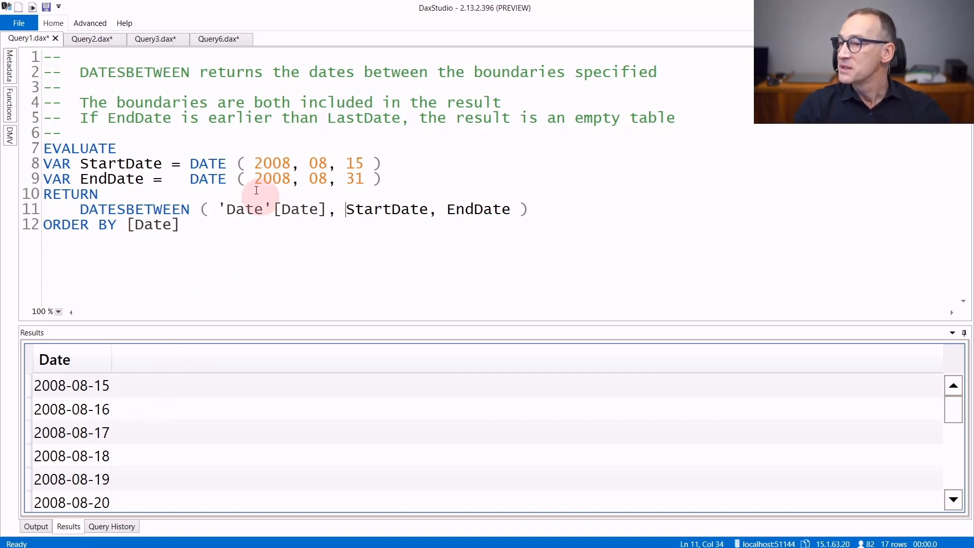
{"action": "left_click", "coordinate": [94, 39]}
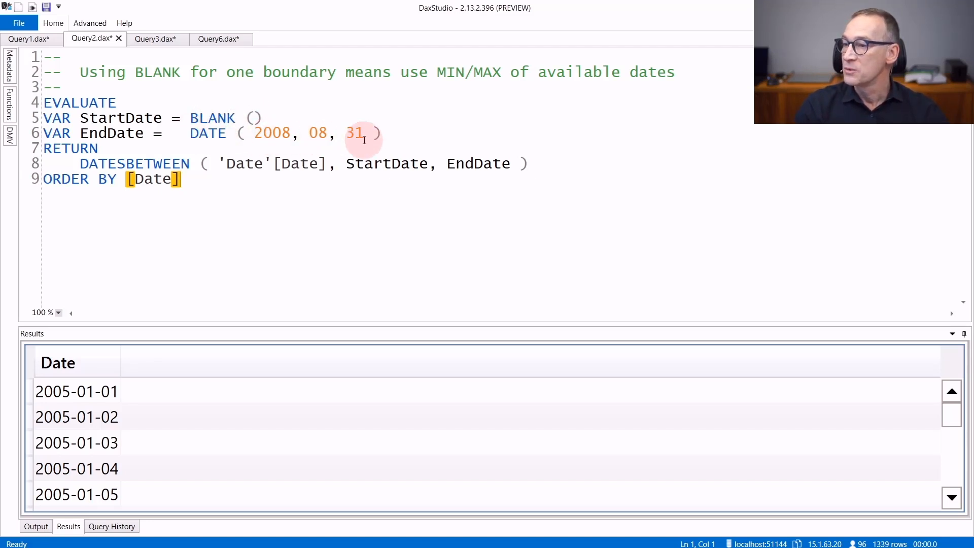
{"action": "mouse_move", "coordinate": [256, 227]}
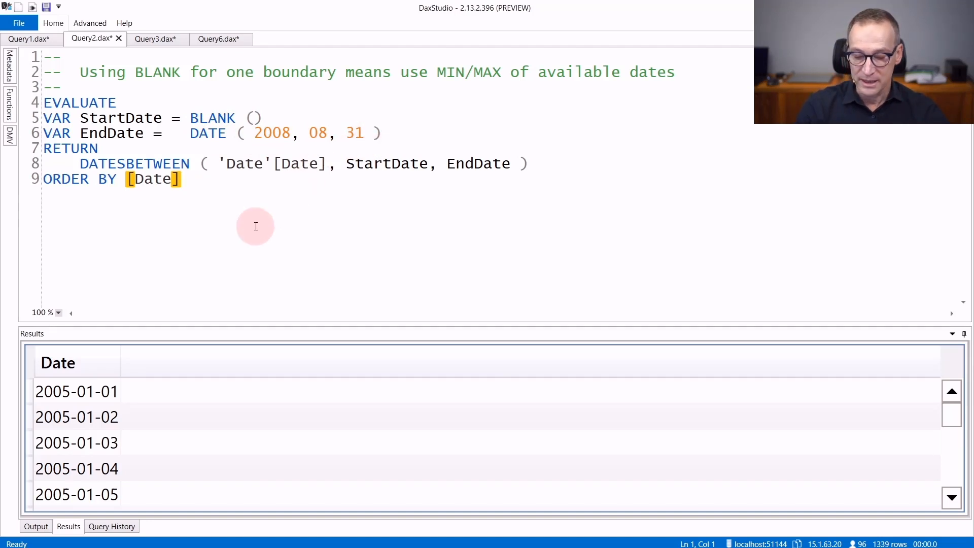
{"action": "mouse_move", "coordinate": [99, 403]}
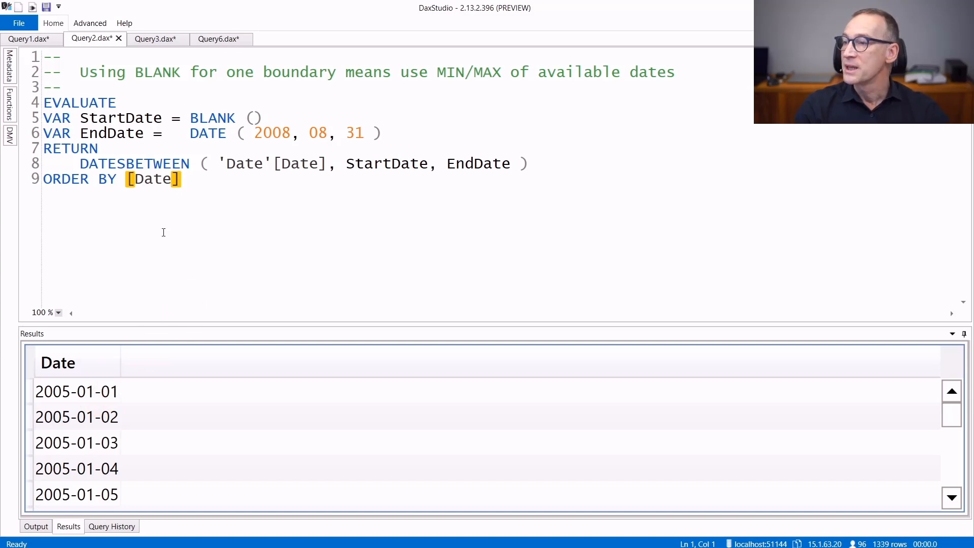
Step: Show the Query3.dax example with out-of-range start date 2004-01-01
{"action": "left_click", "coordinate": [155, 39]}
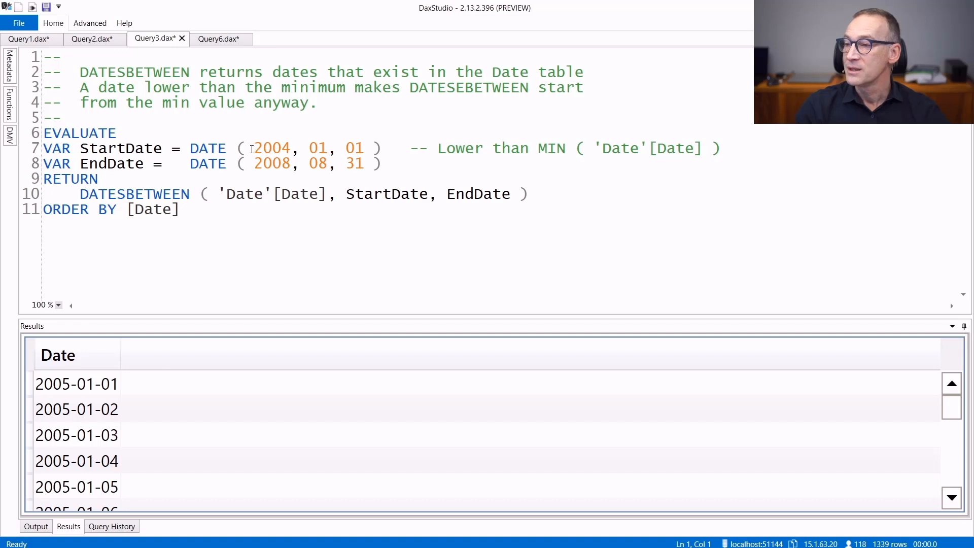
Step: Highlight the first returned date, 2005-01-01, in the Results grid
{"action": "double_click", "coordinate": [272, 149]}
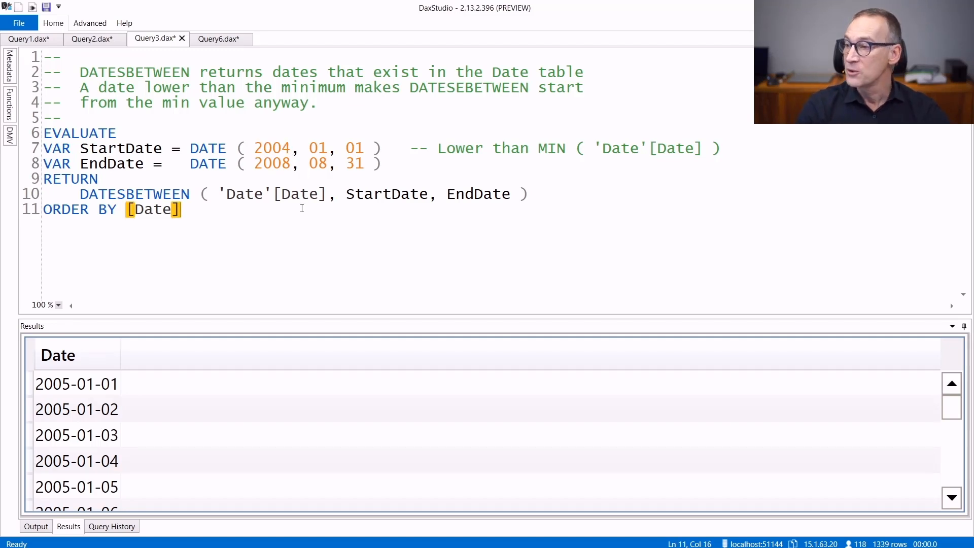
{"action": "left_click", "coordinate": [76, 384]}
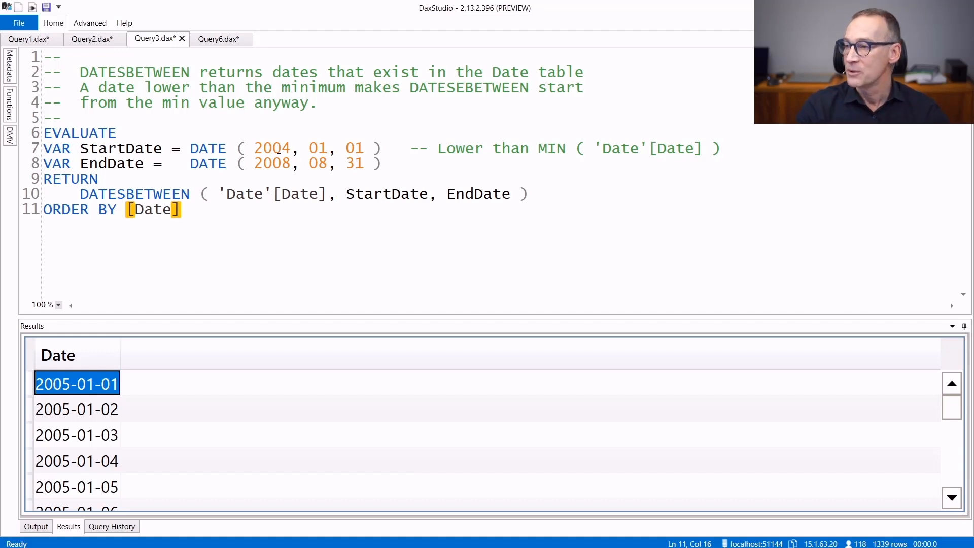
Step: Show the Query6.dax Sales Last 30D moving average measure and its results
{"action": "left_click", "coordinate": [217, 39]}
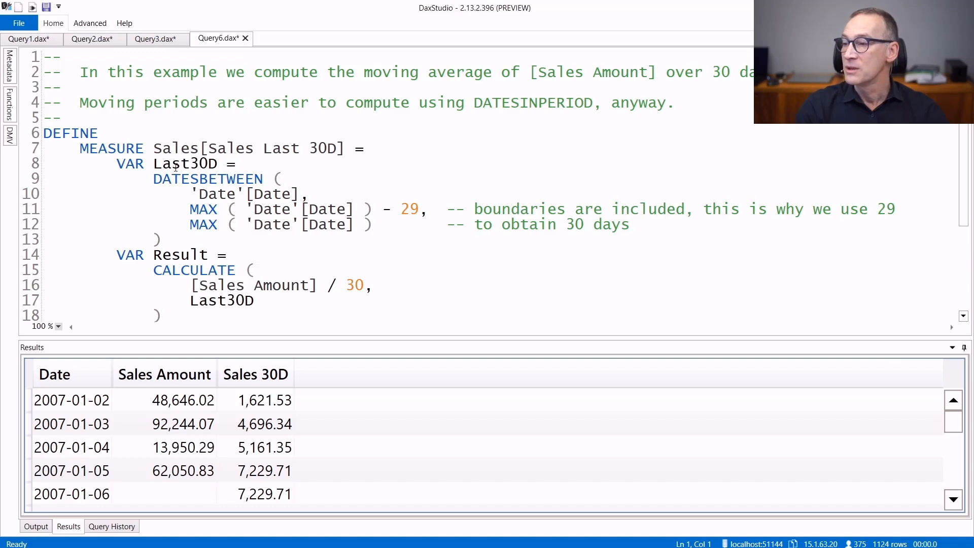
{"action": "left_click", "coordinate": [188, 178]}
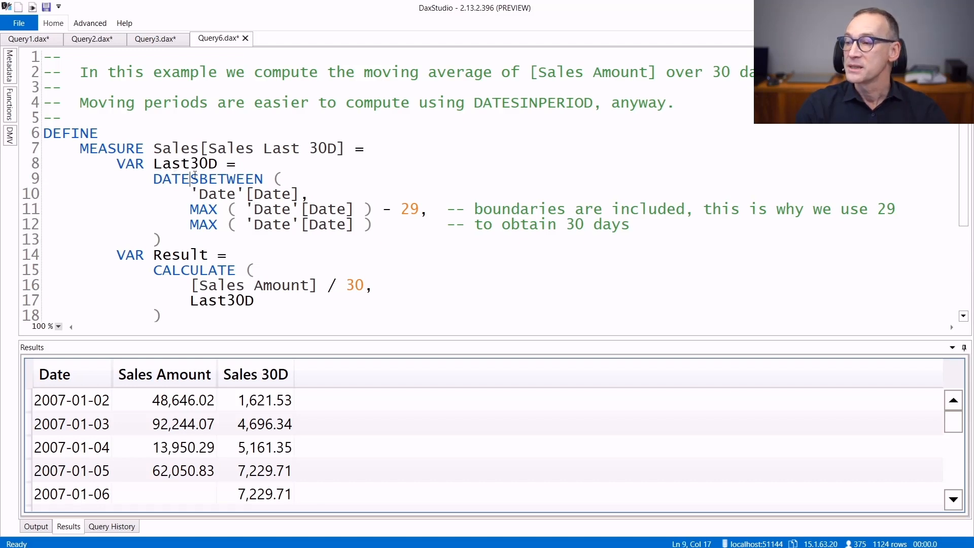